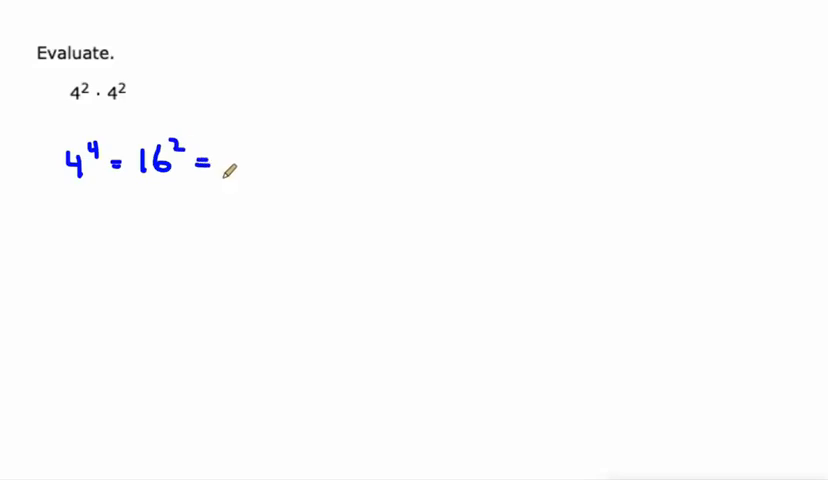
Write the exponent 2 in blue while rewriting 4²·4² as 4⁴ = 16².
text(2)
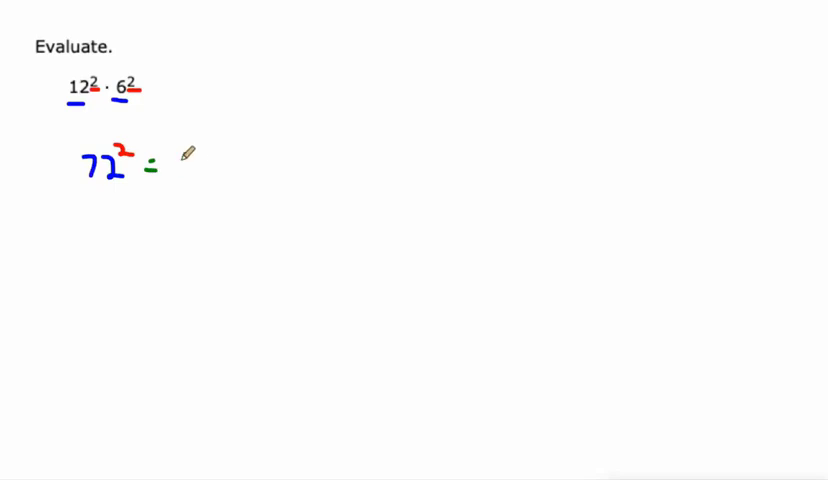
Write = 518… and finish handwriting the value of 72² in green.
text(518)
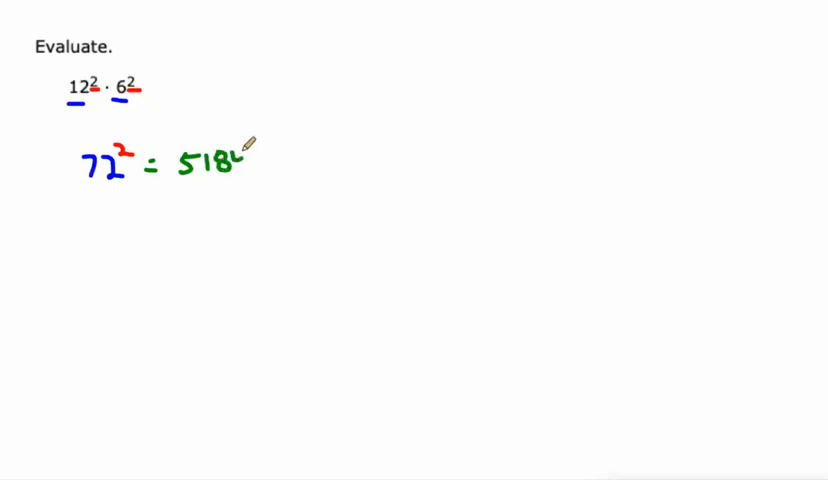
drag(180, 150, 250, 185)
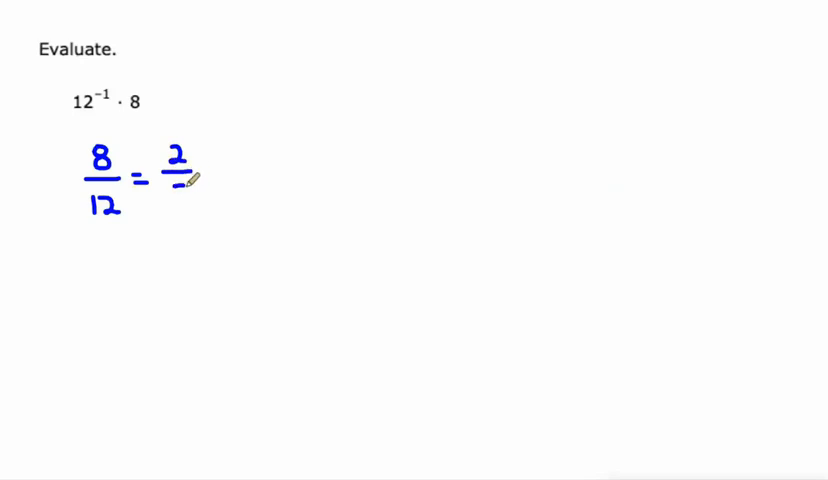
Write the denominator 3 of the reduced fraction 2/3 in blue.
drag(180, 180, 180, 200)
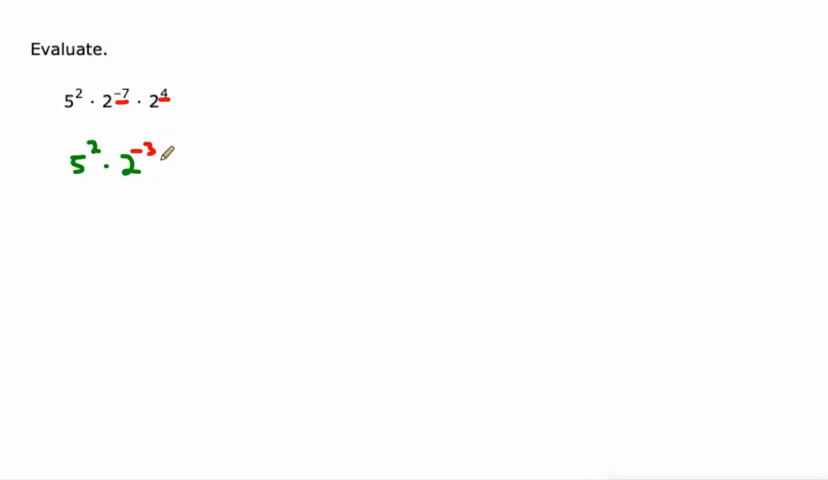
mouse_move(228, 141)
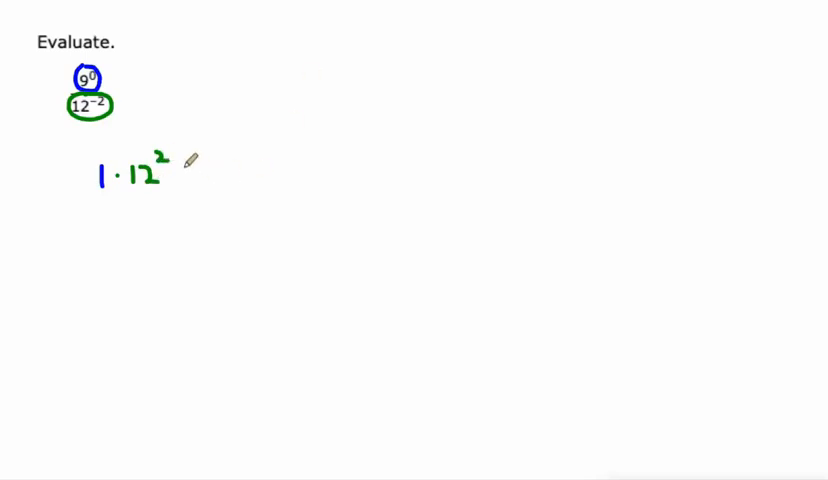
Write = 144 in purple after 1·12² and mark the answer.
text(= 1)
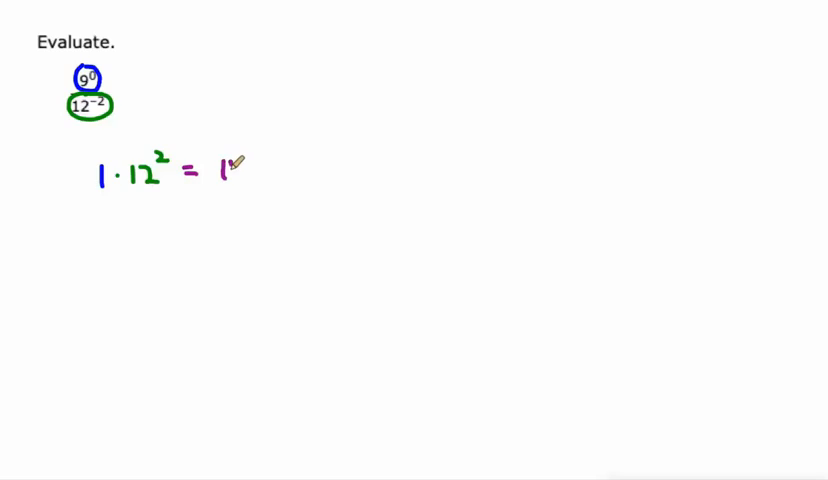
text(44)
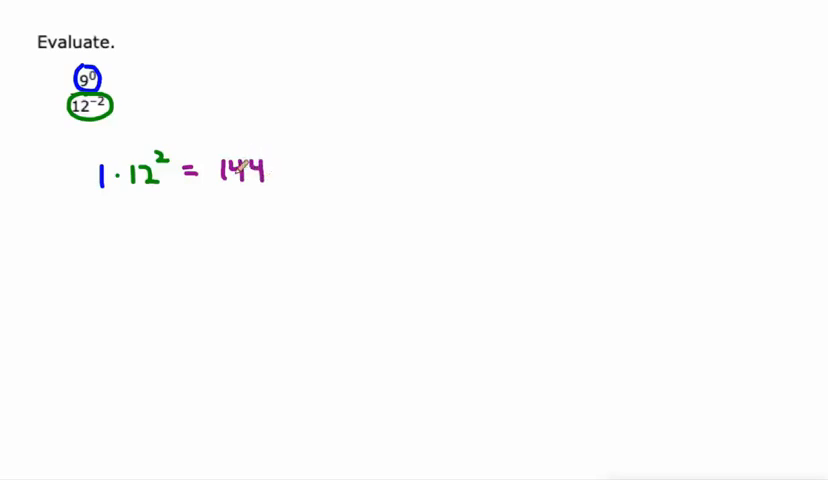
drag(210, 155, 280, 195)
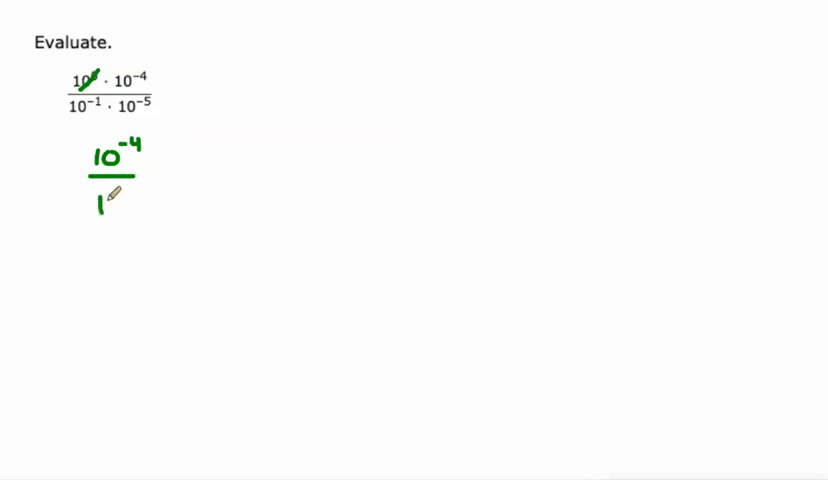
Write the exponents -4-(-6) and the result 10^2 in green for 10⁻⁴/10⁻⁶.
text(0)
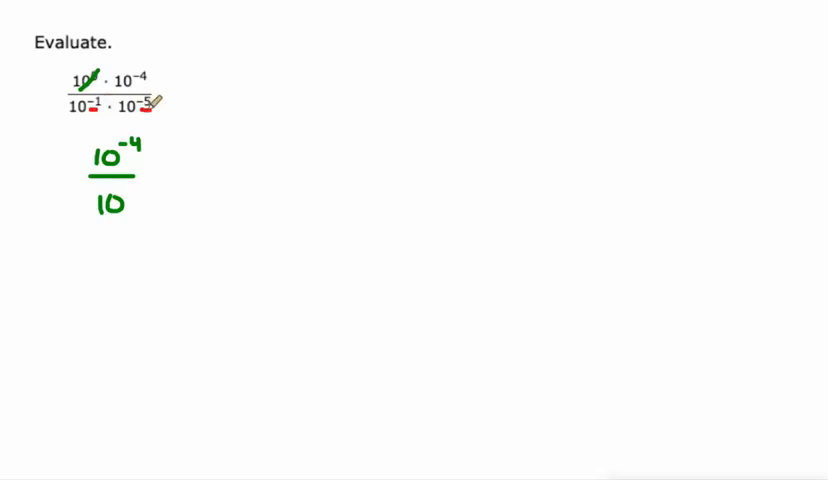
text(-6)
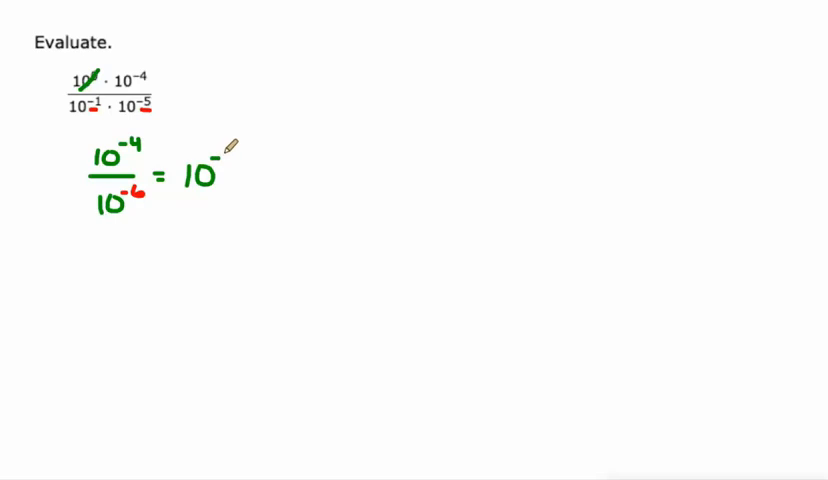
text(-4-6)
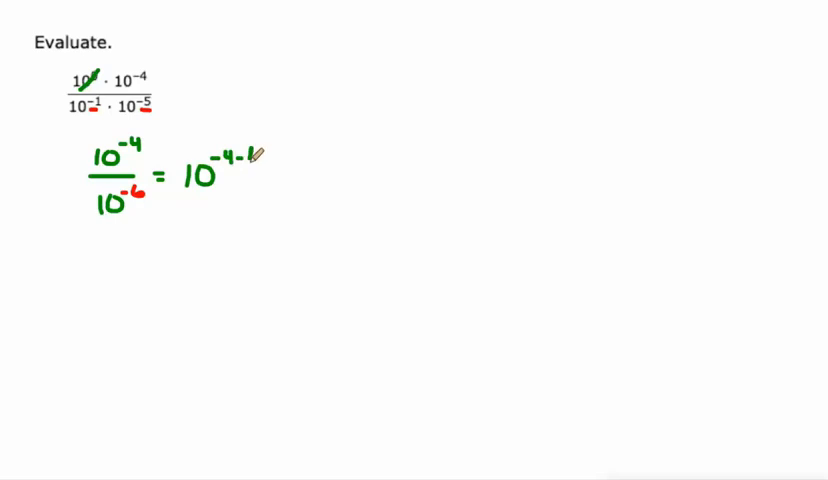
text((-6) =)
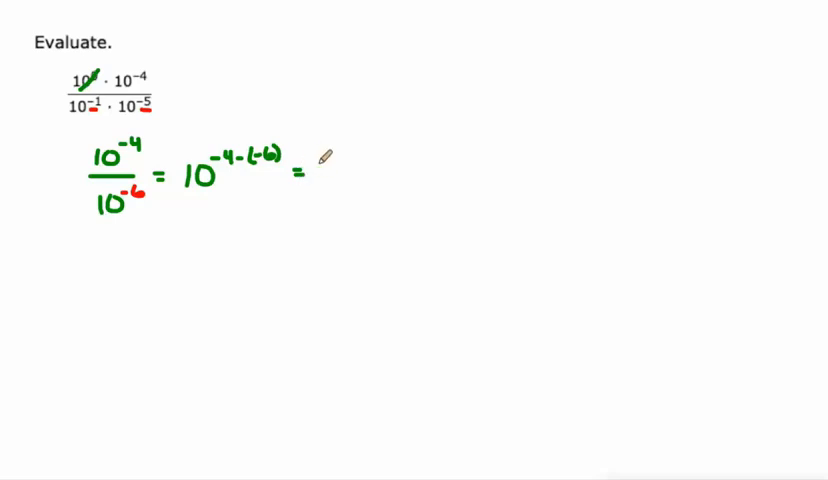
mouse_move(330, 160)
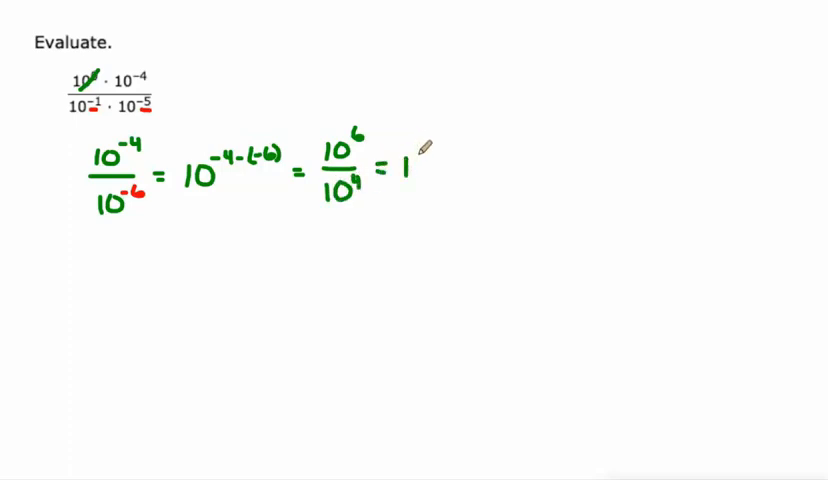
text(10^2)
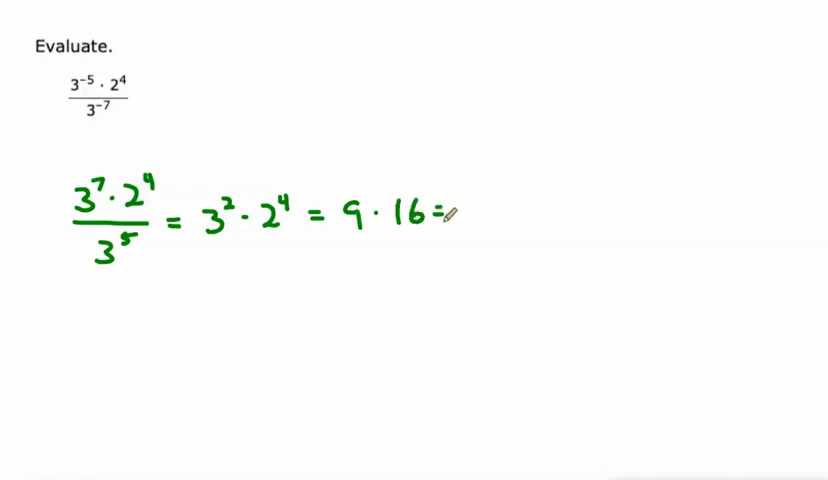
mouse_move(492, 202)
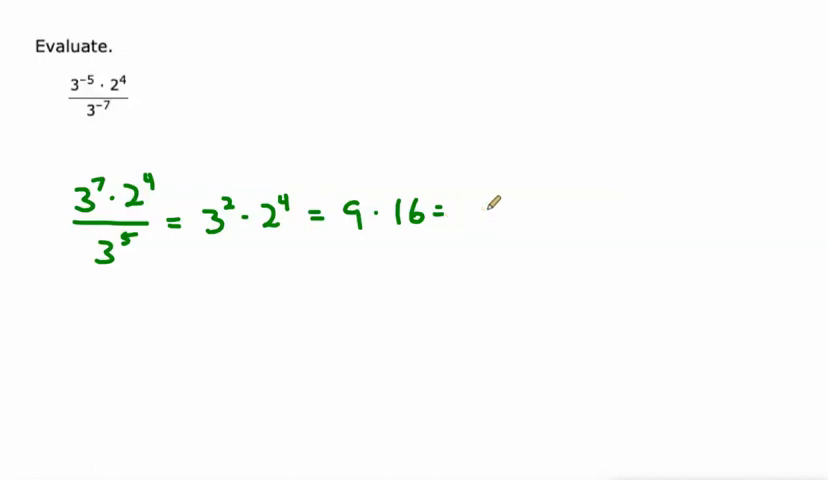
Write = 144 after 9·16 and draw a box around 144.
text(1)
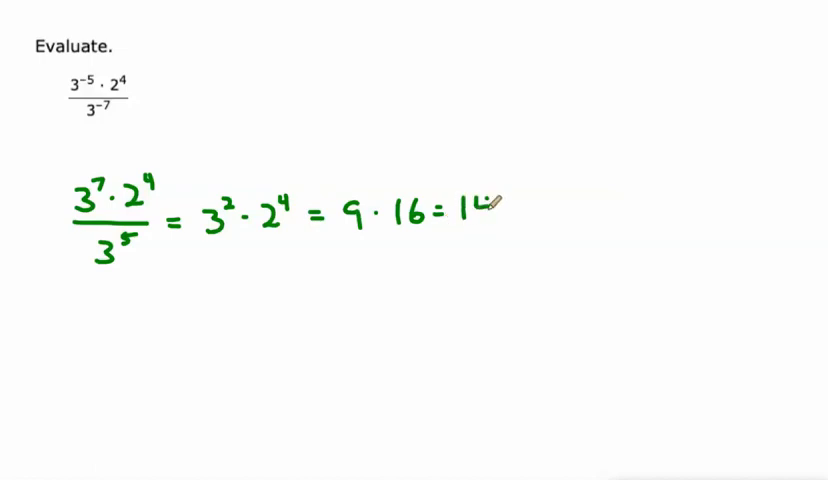
text(144)
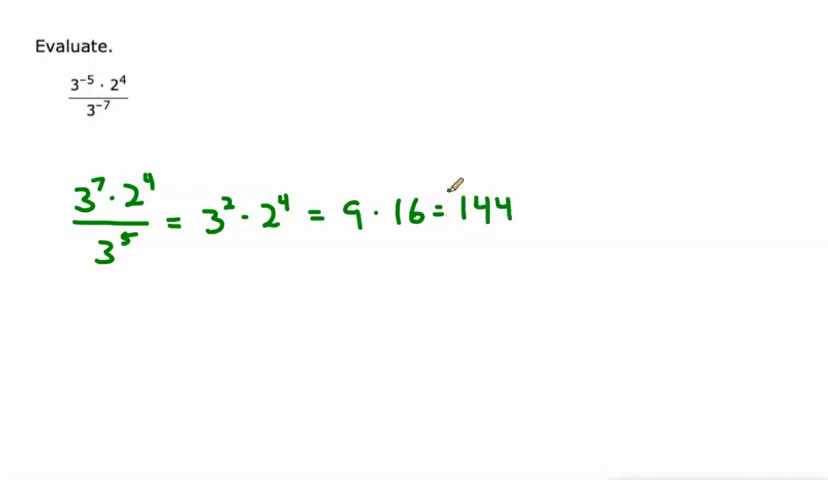
drag(455, 190, 520, 240)
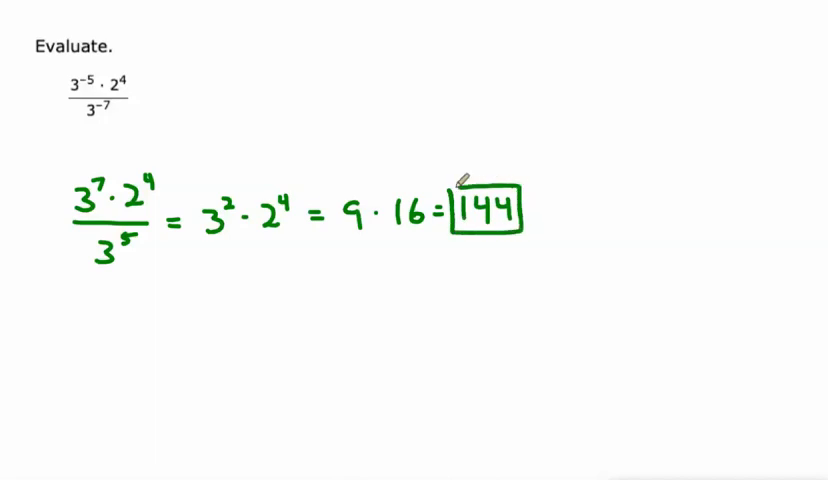